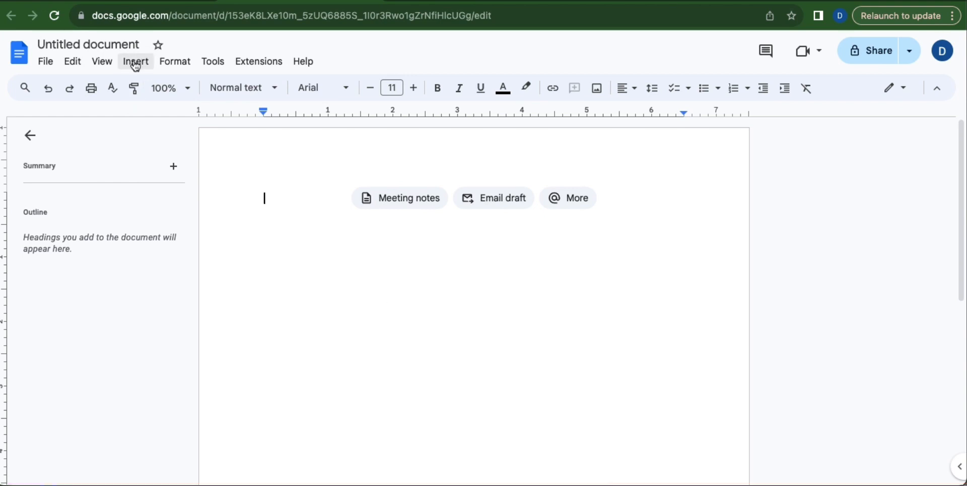
Insert a 4 x 8 table into the blank document.
click(135, 61)
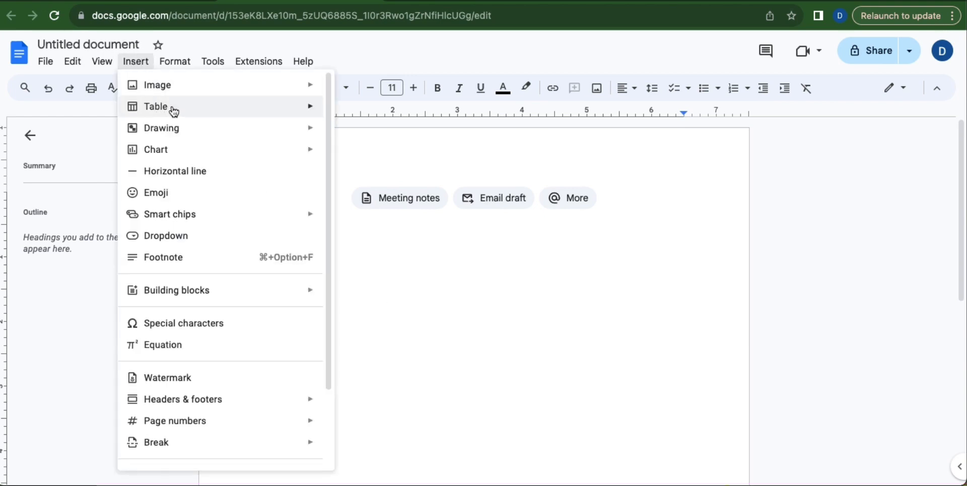
mouse_move(155, 106)
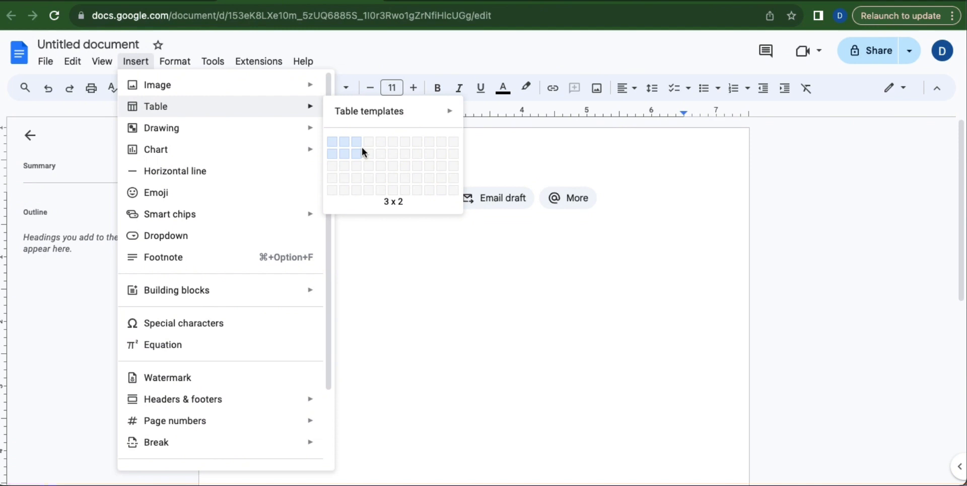
mouse_move(368, 154)
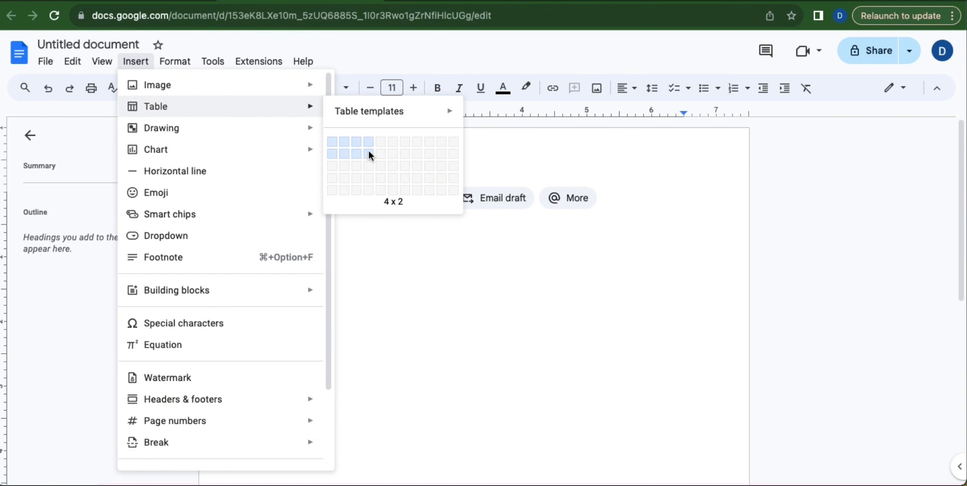
mouse_move(370, 233)
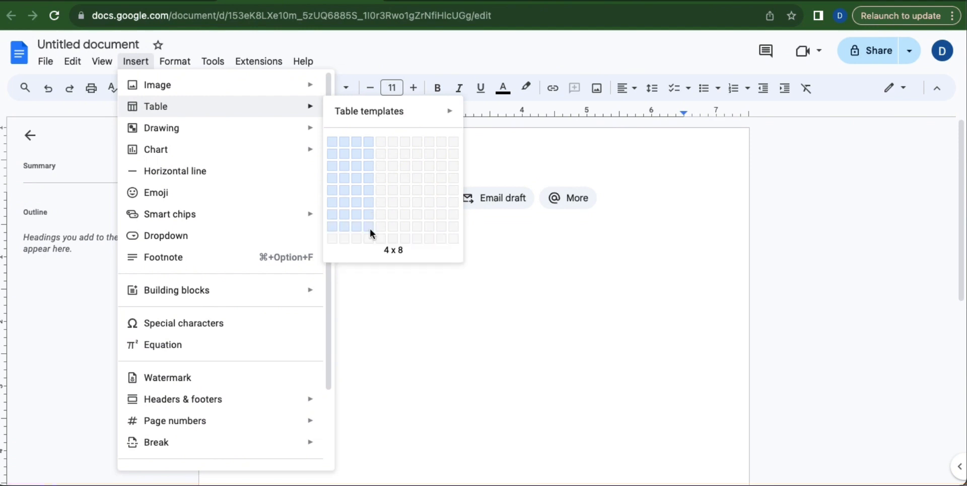
click(370, 227)
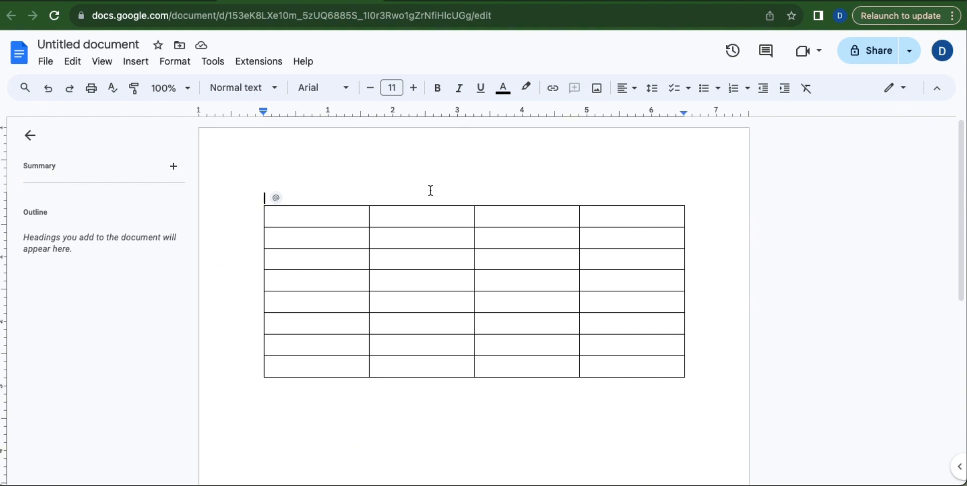
Type the BASIC INFORMATION heading above the table and select it for centring.
text(BASIC INFORM)
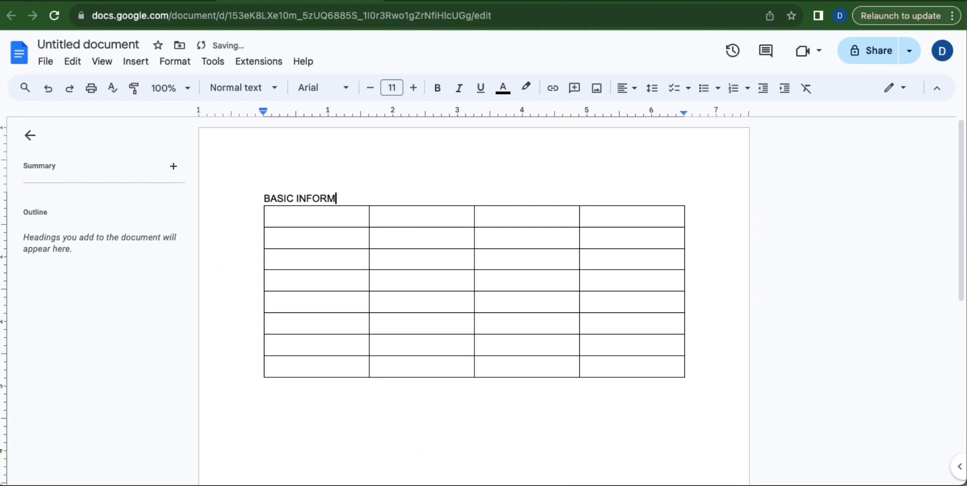
text(ATION)
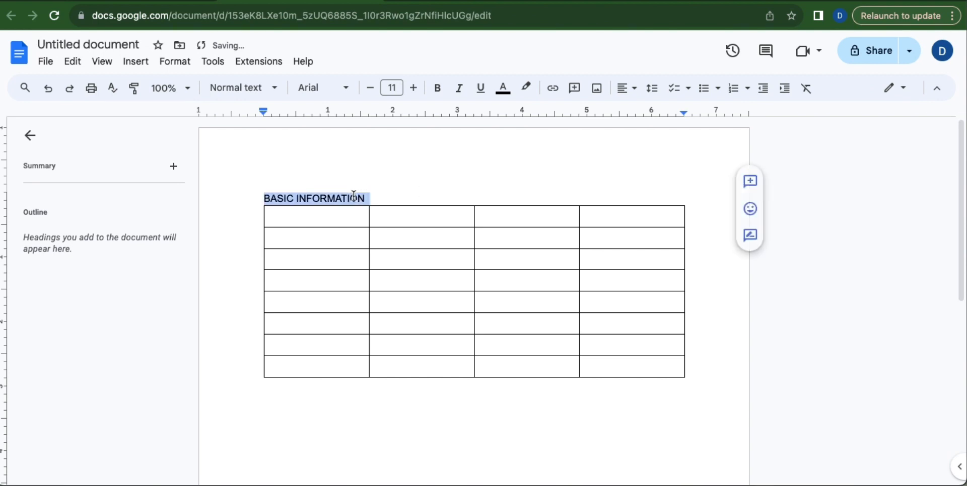
click(622, 87)
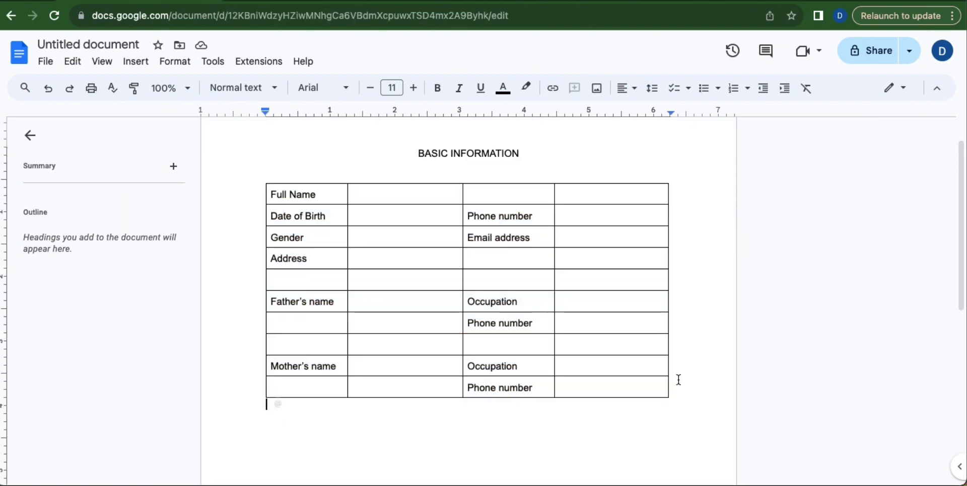
Merge the blank cells beside Full Name and beside Address into single wide cells.
click(404, 204)
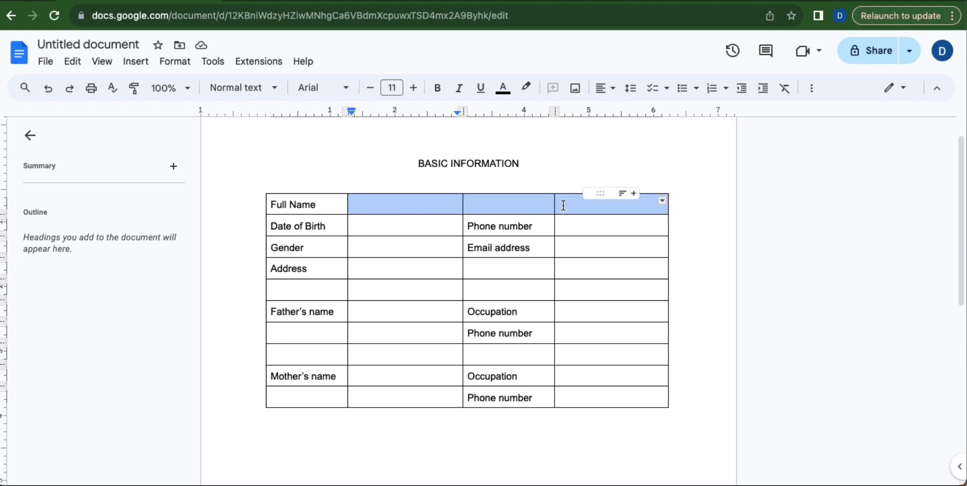
right_click(562, 204)
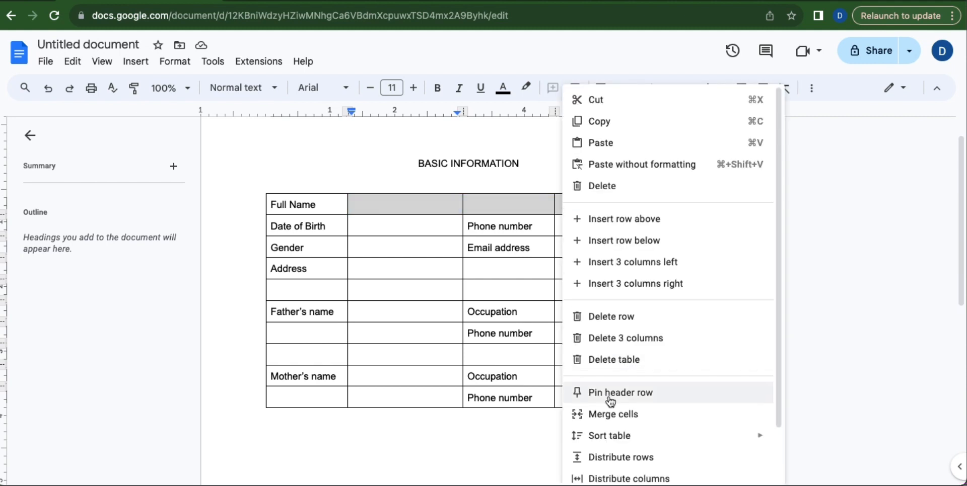
mouse_move(616, 414)
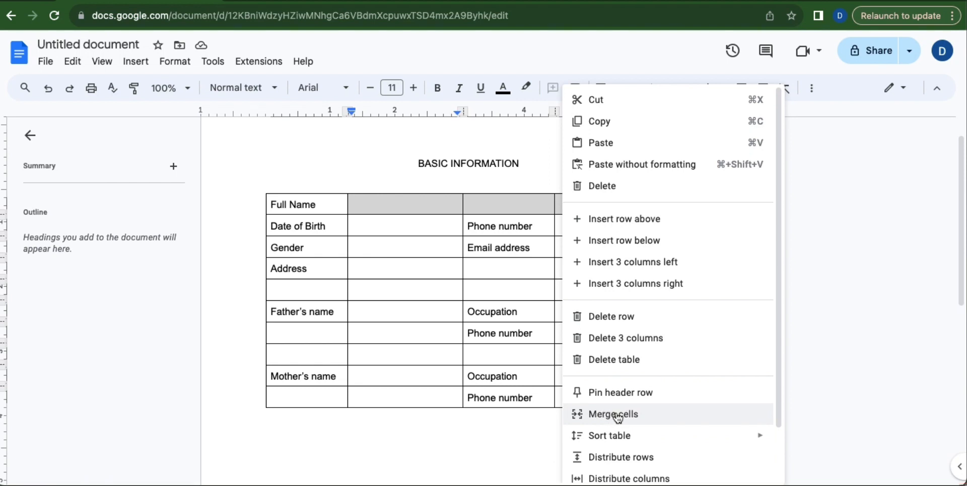
click(612, 414)
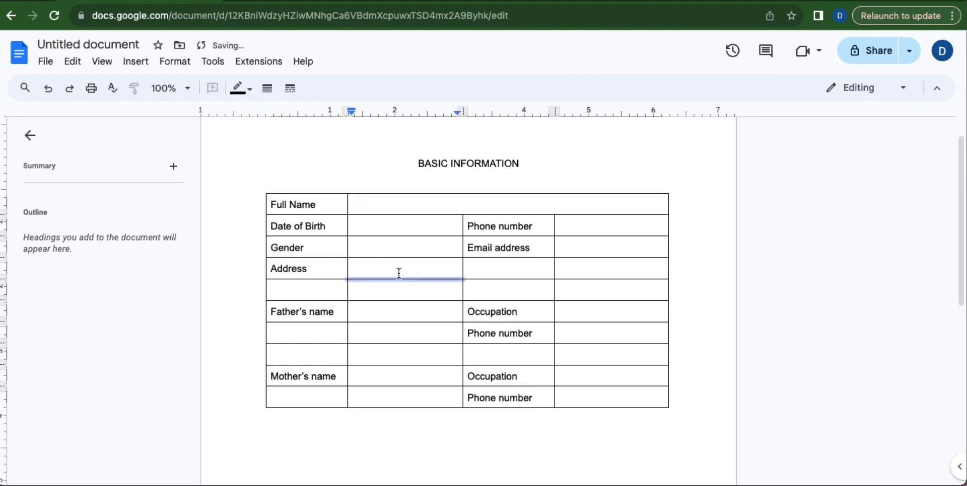
drag(398, 268, 610, 269)
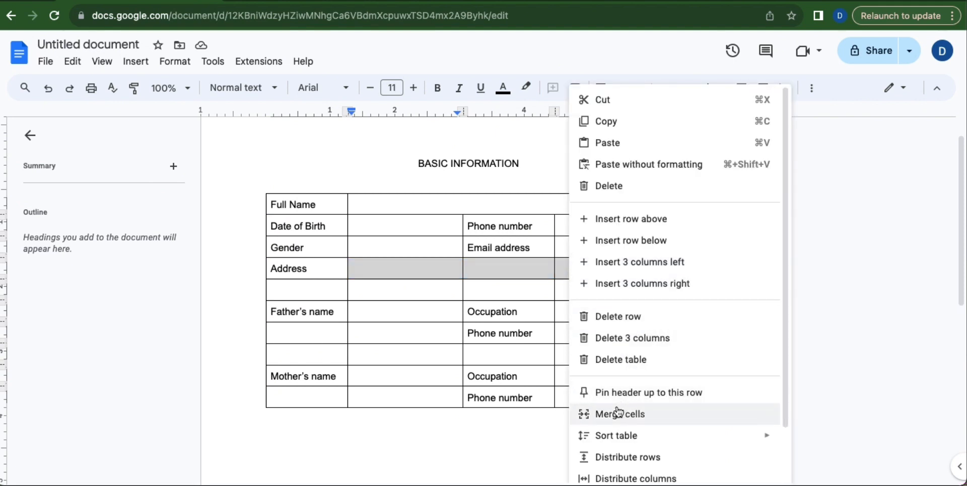
click(619, 414)
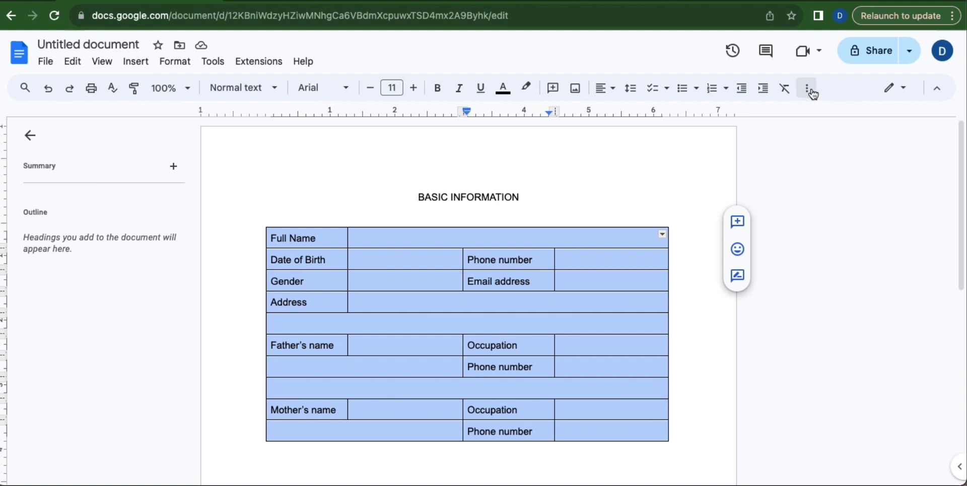
Set the table border width to 0 pt in Table properties.
click(806, 87)
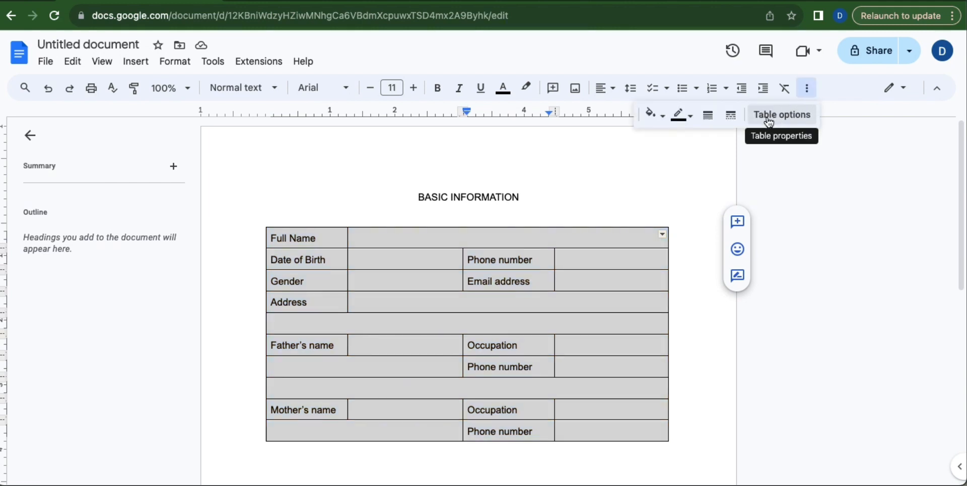
mouse_move(772, 121)
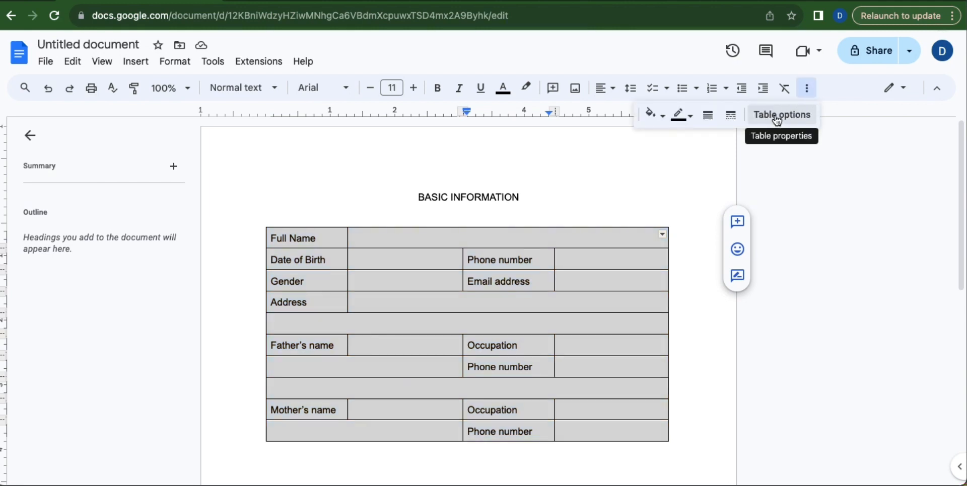
click(781, 115)
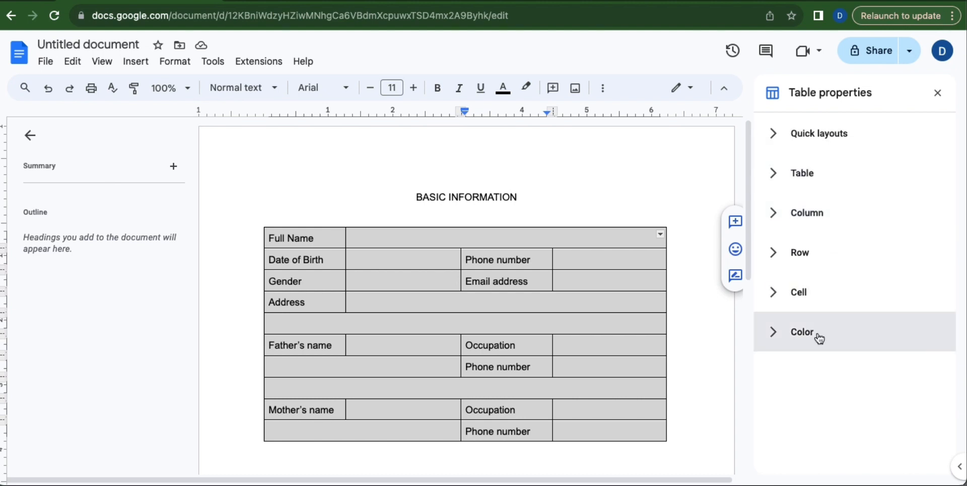
click(802, 332)
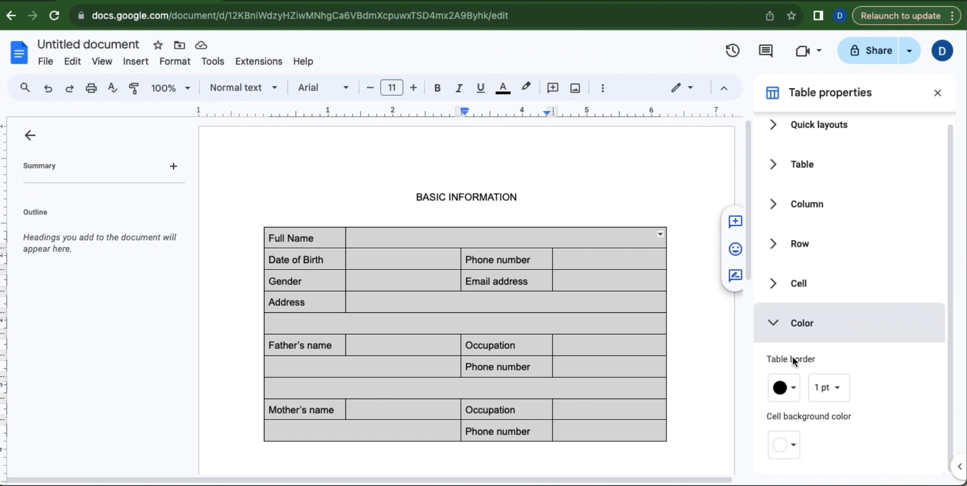
mouse_move(799, 371)
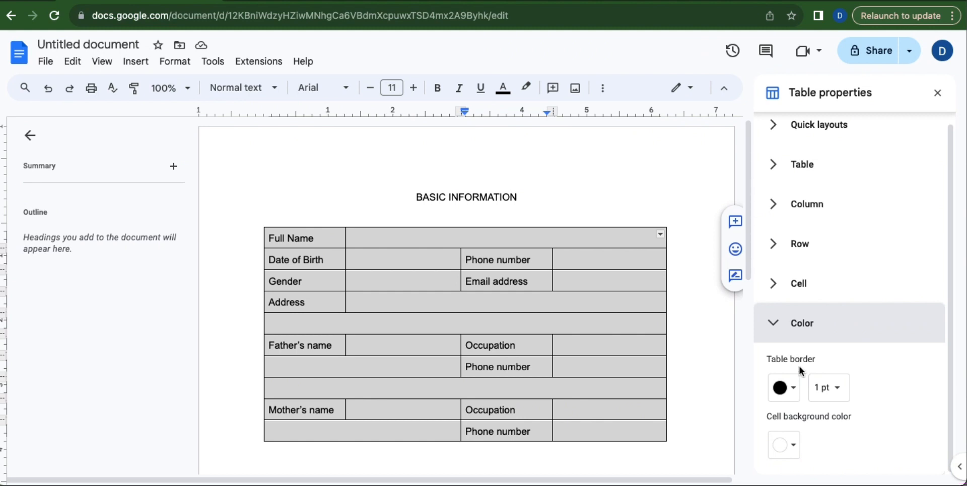
mouse_move(837, 388)
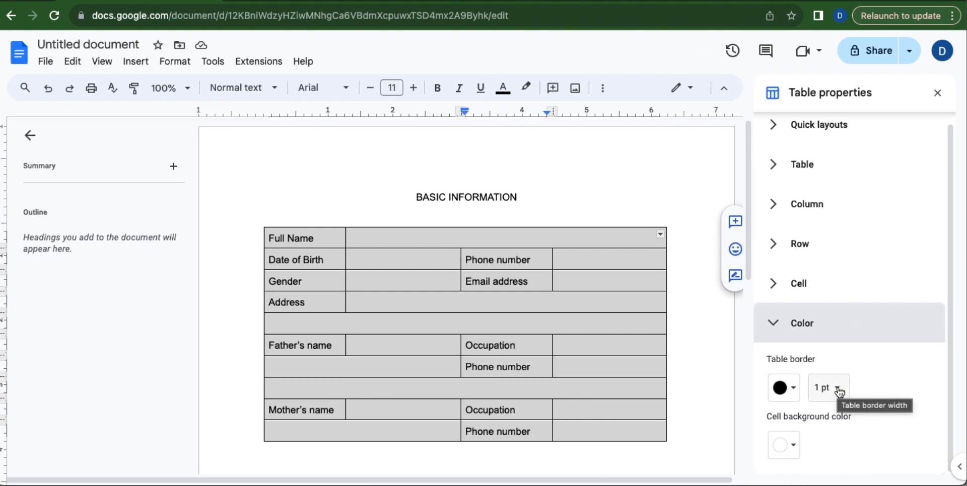
click(827, 388)
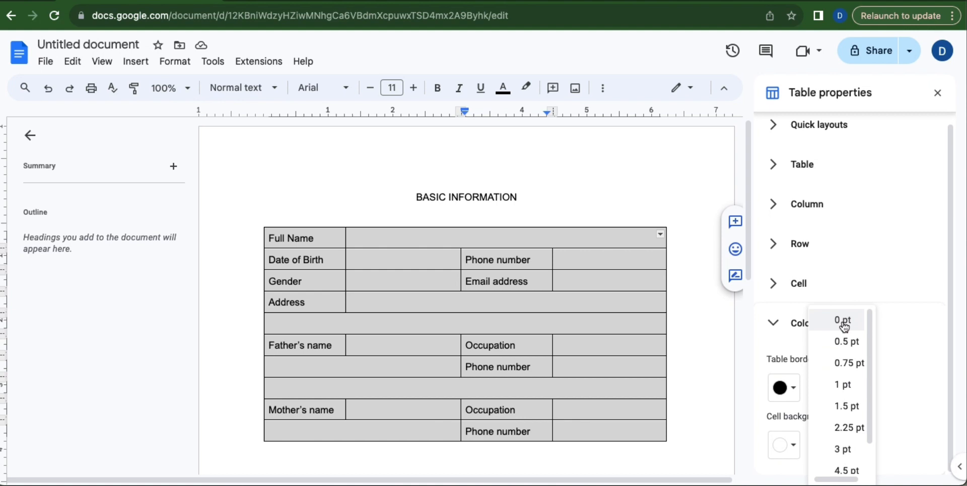
click(842, 319)
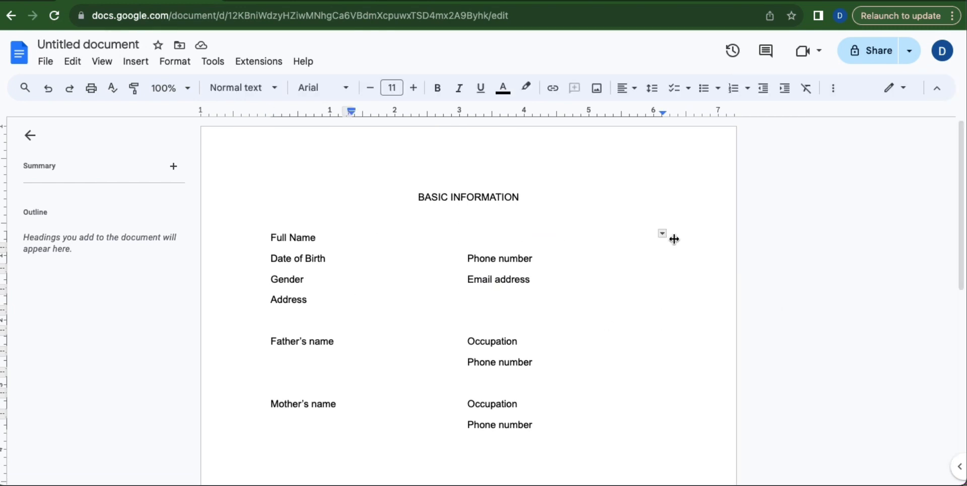
mouse_move(662, 234)
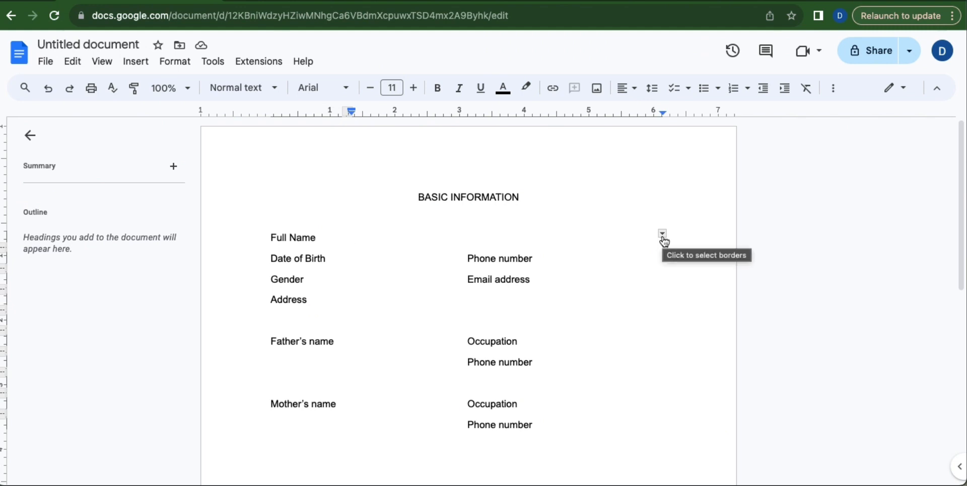
Give the Full Name blank cells a 1 pt bottom-only border.
click(662, 234)
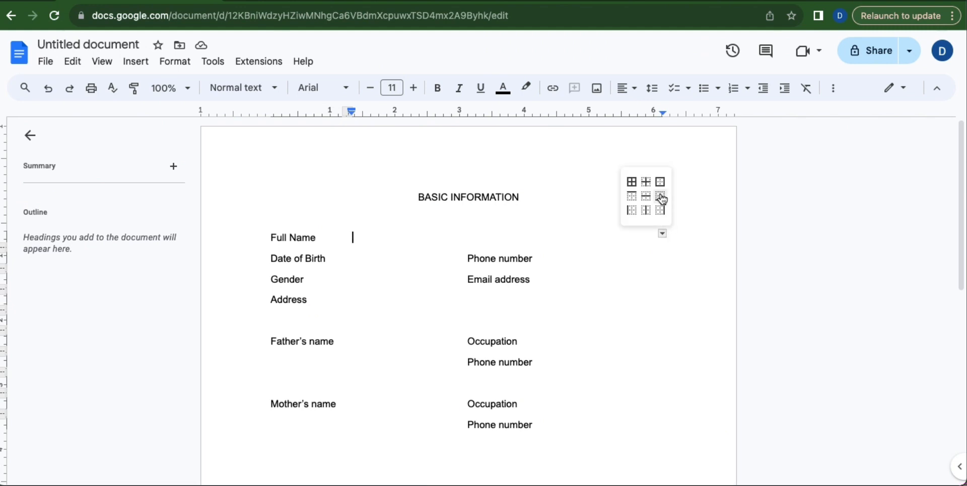
mouse_move(659, 197)
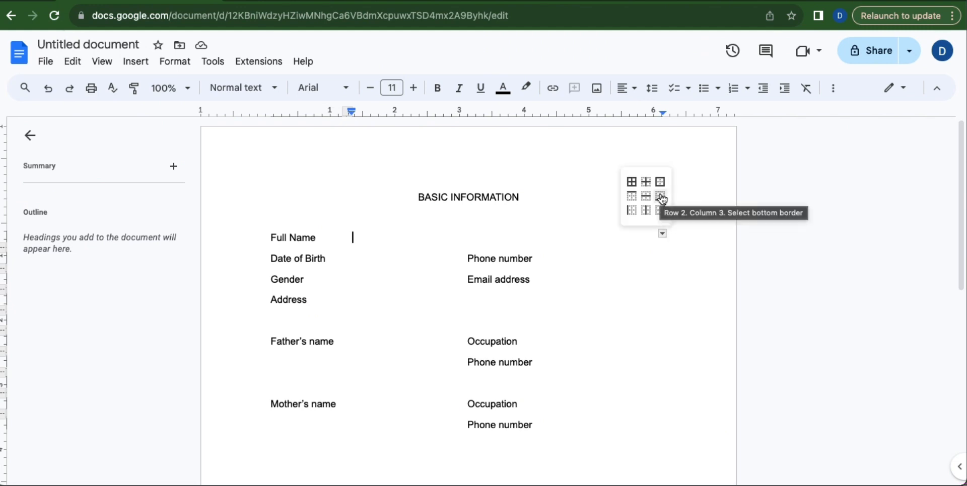
click(660, 196)
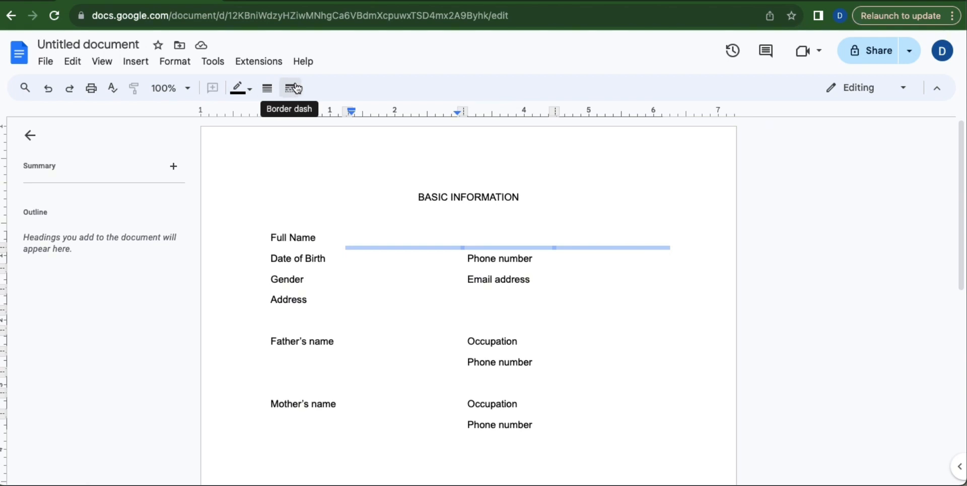
mouse_move(267, 87)
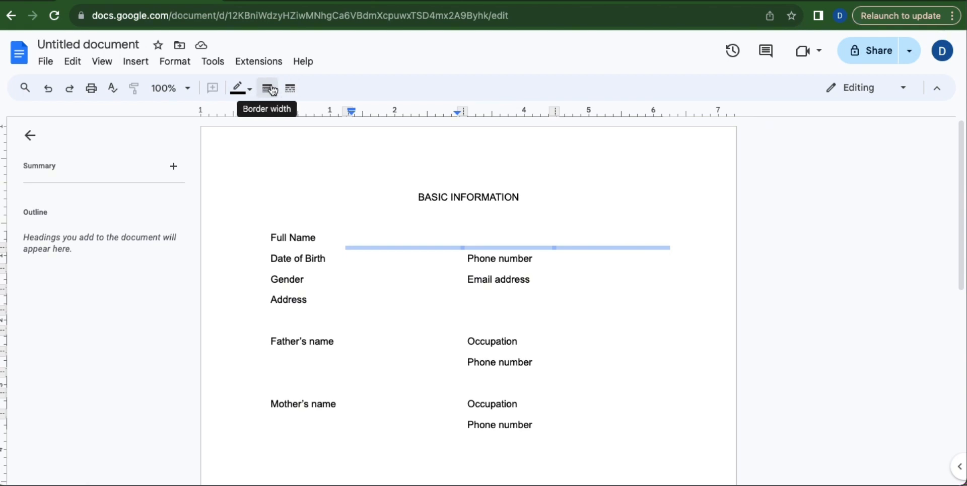
click(267, 87)
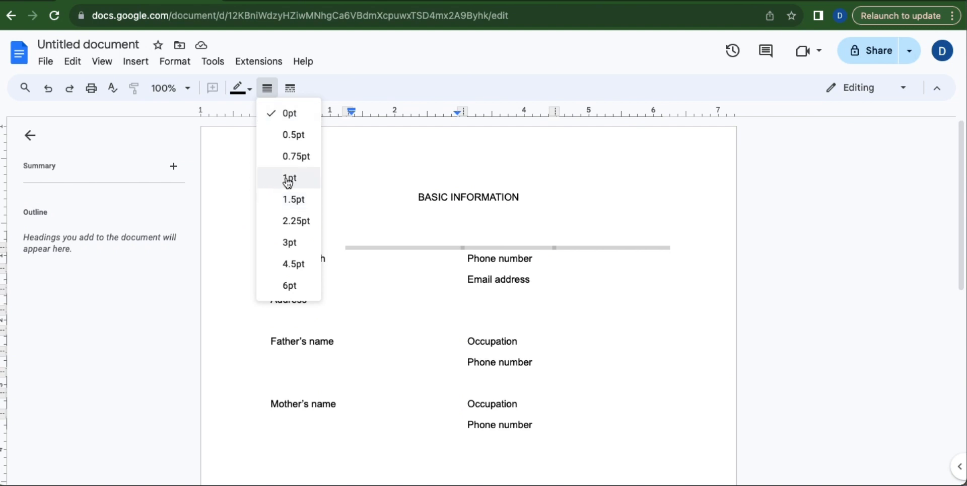
click(289, 179)
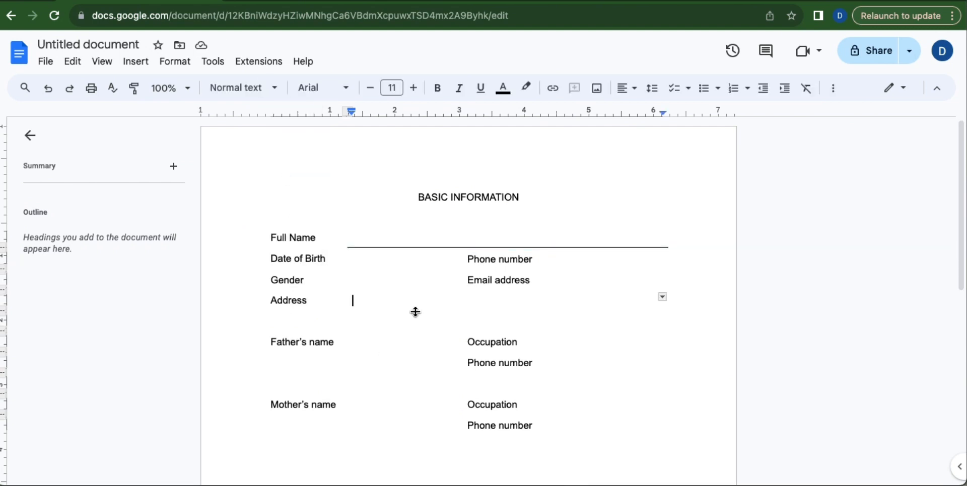
mouse_move(410, 263)
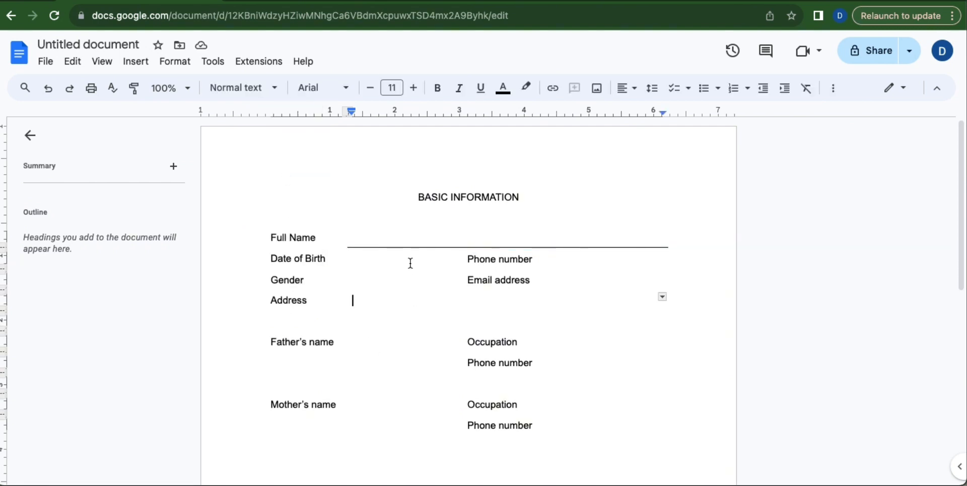
click(267, 88)
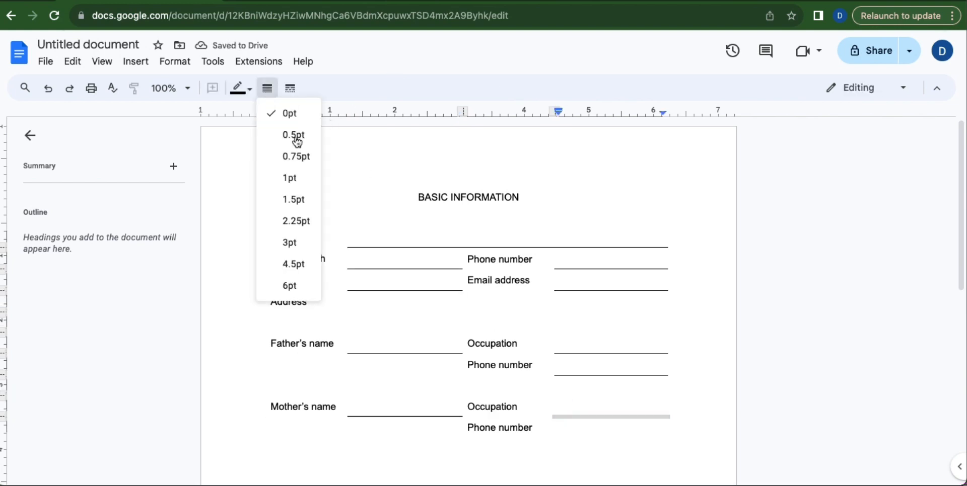